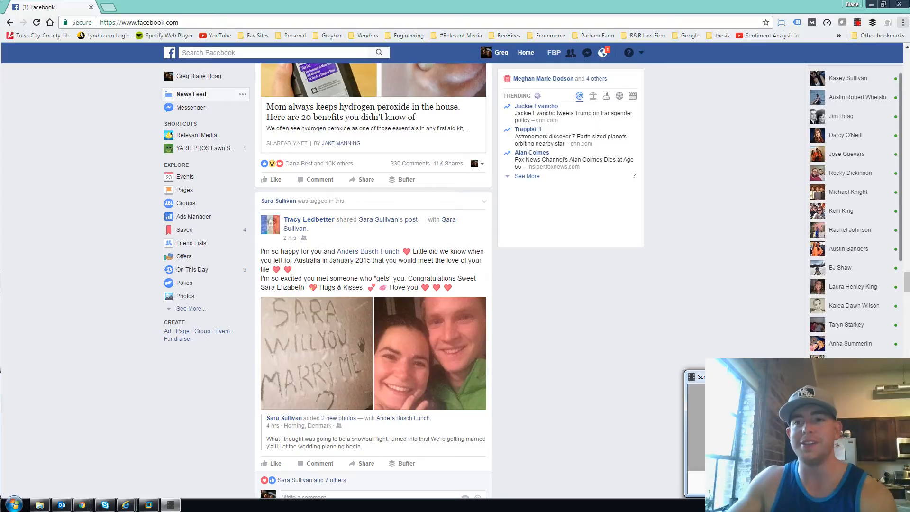
# Step: Open Chrome's Extensions page via More tools and scroll through the installed extensions
pyautogui.click(902, 22)
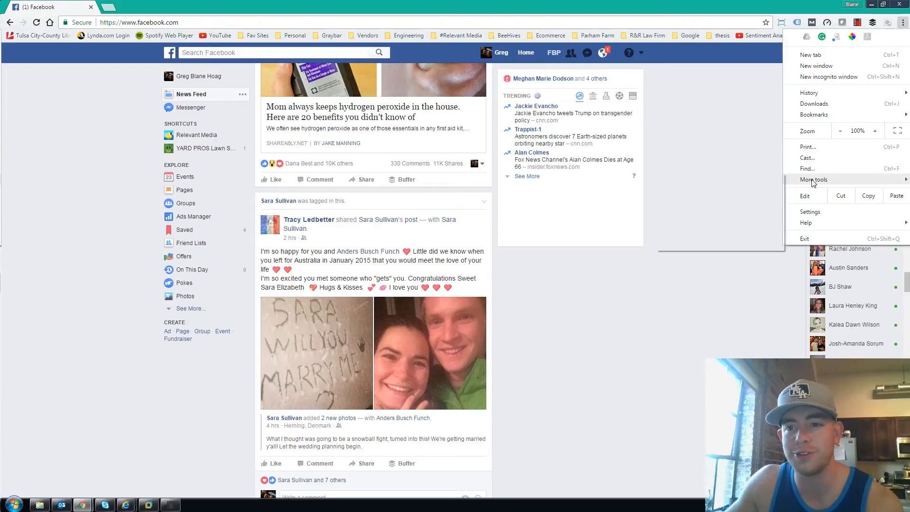
pyautogui.click(813, 179)
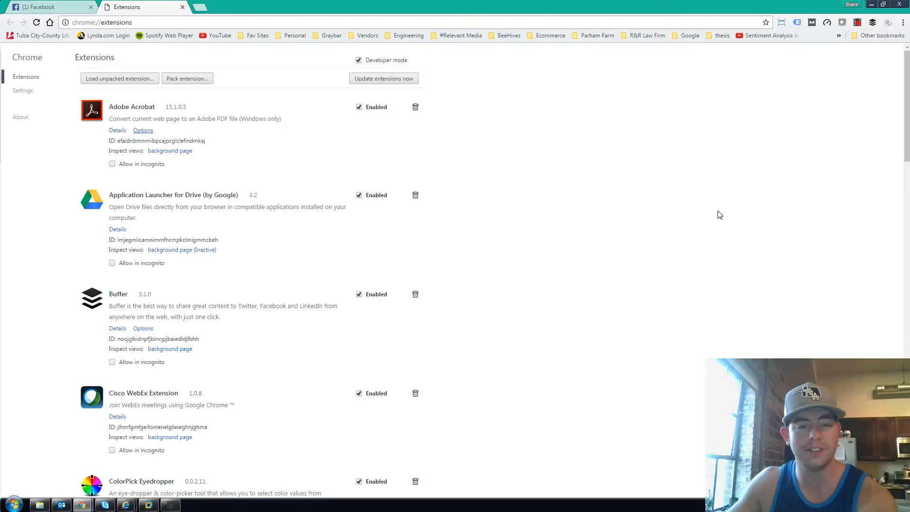
pyautogui.scroll(-3)
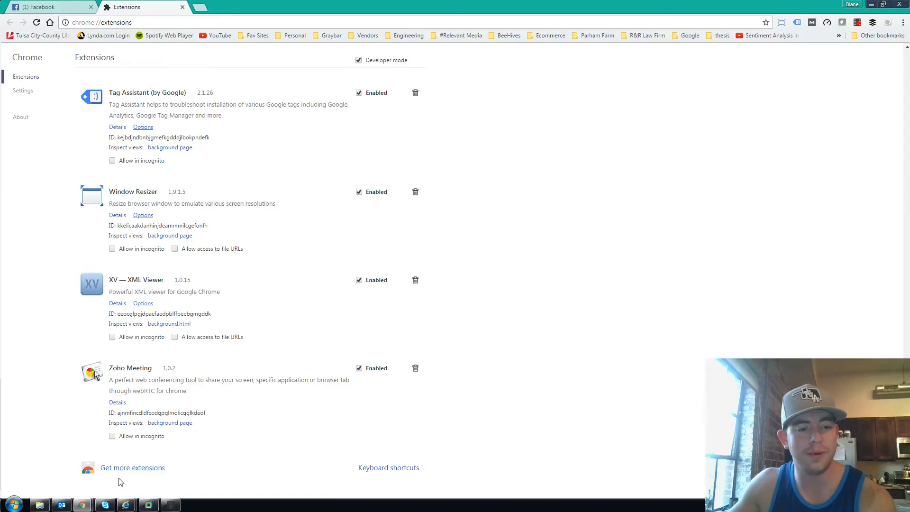
# Step: Go to the Chrome Web Store and search it for 'facebook filter'
pyautogui.click(133, 467)
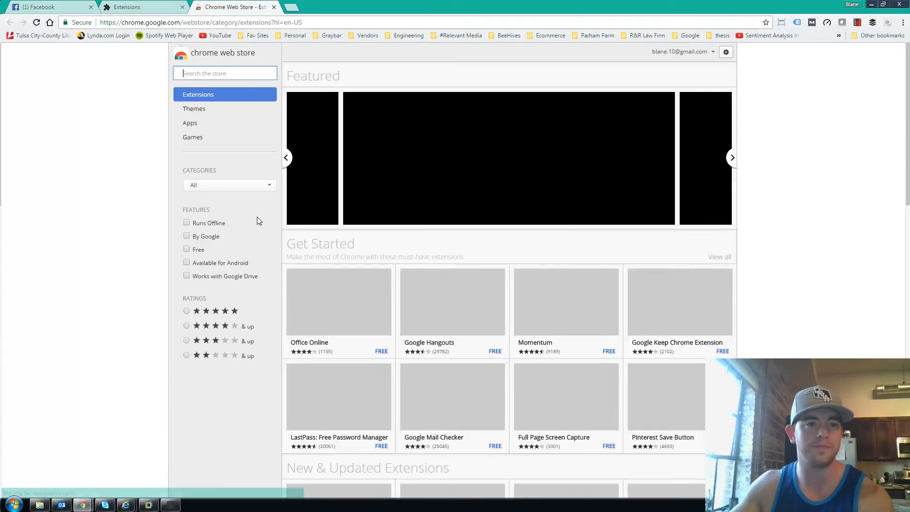
pyautogui.write('fa')
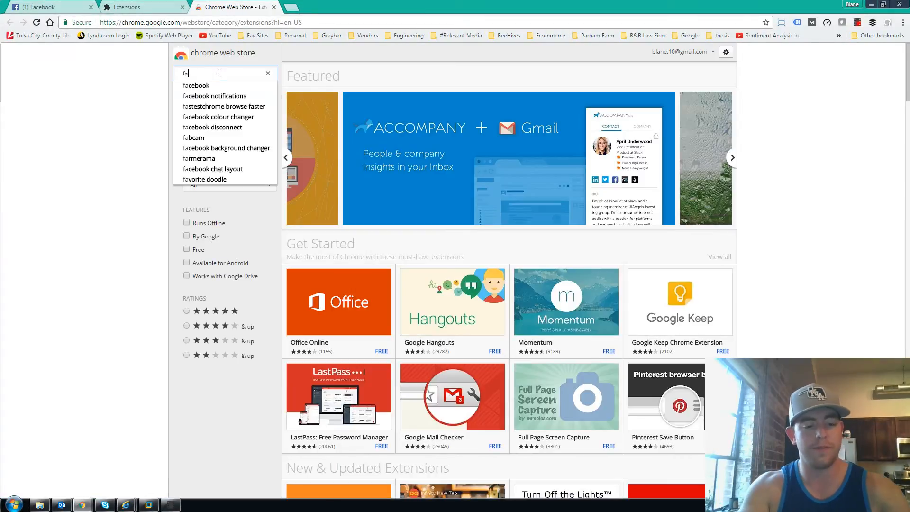
pyautogui.write('facebook filte')
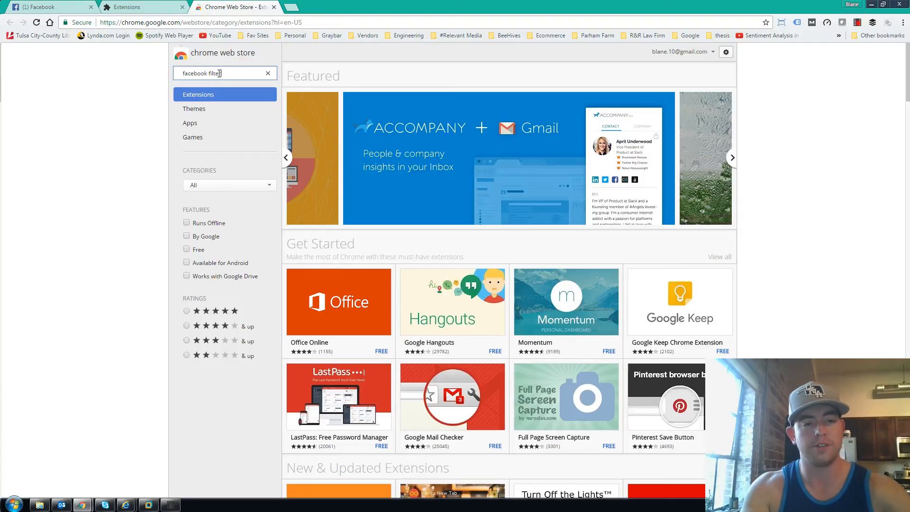
pyautogui.press('Return')
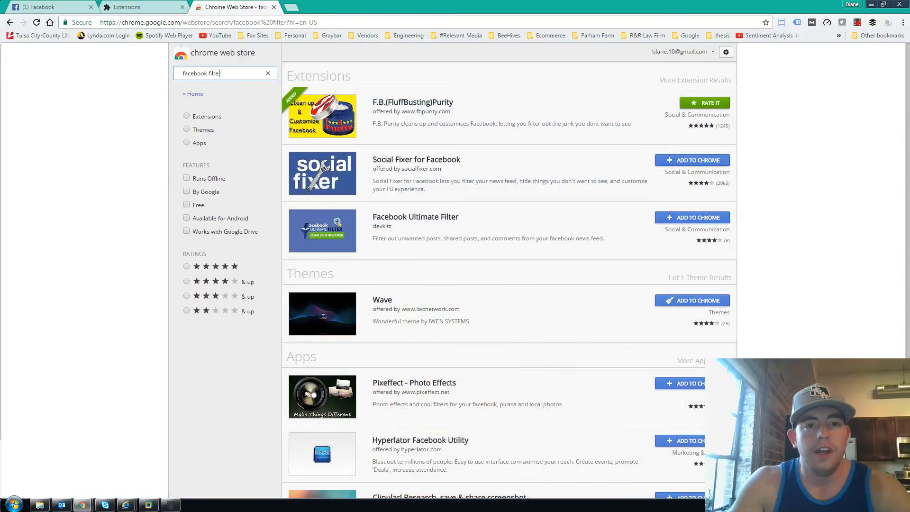
pyautogui.moveTo(361, 157)
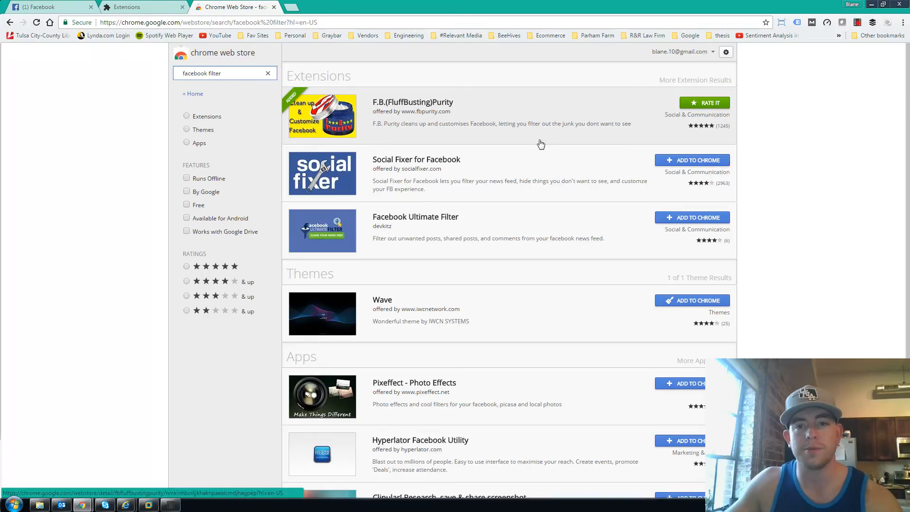
pyautogui.moveTo(637, 115)
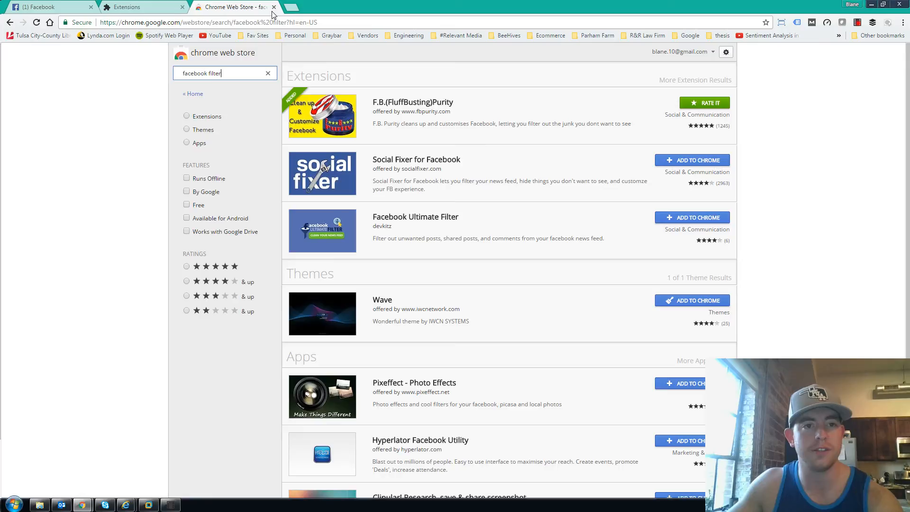
# Step: Close the Web Store tab and reload the Facebook news feed so F.B. Purity filters it
pyautogui.click(273, 6)
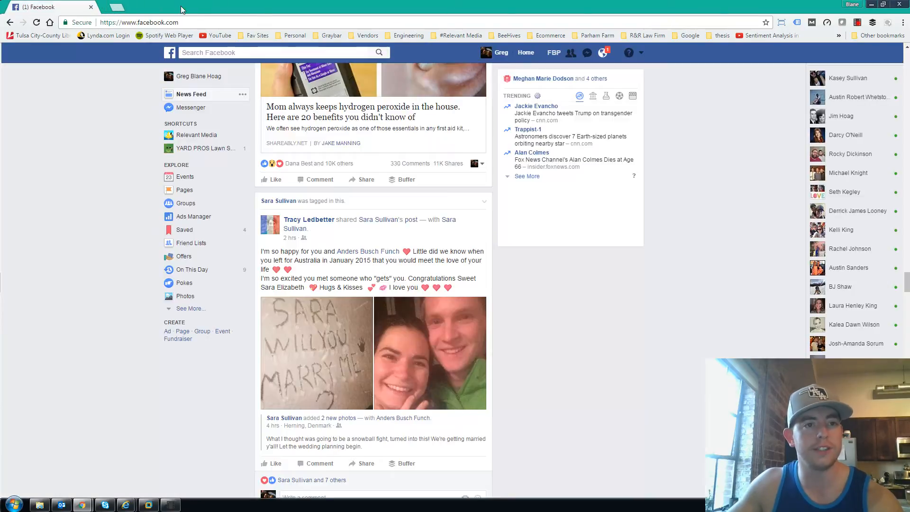
pyautogui.scroll(-3)
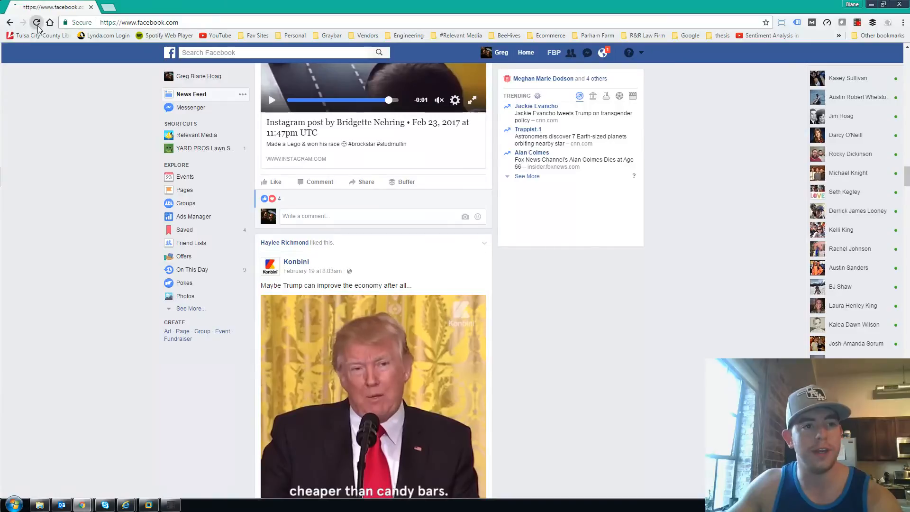
pyautogui.click(37, 21)
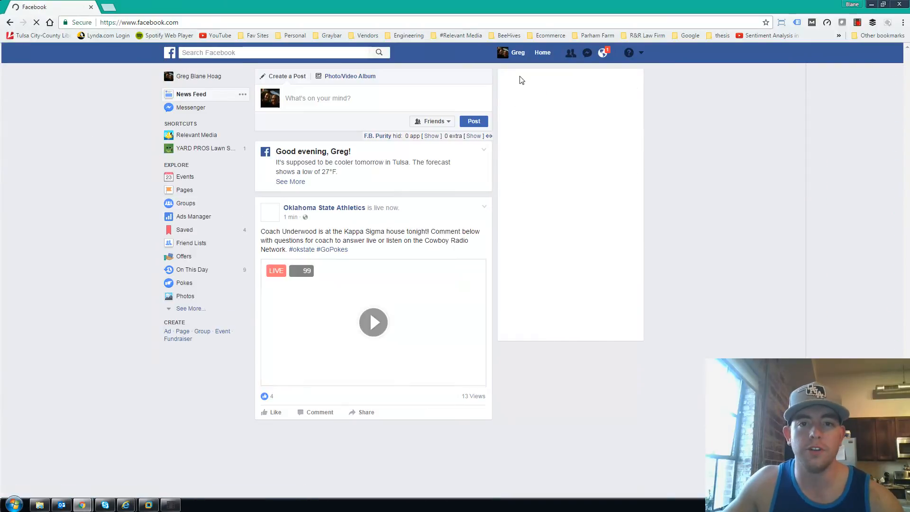
# Step: Add Monat, Wine and Wash, Wine & Wash to F.B. Purity's text filter and save the options
pyautogui.click(604, 53)
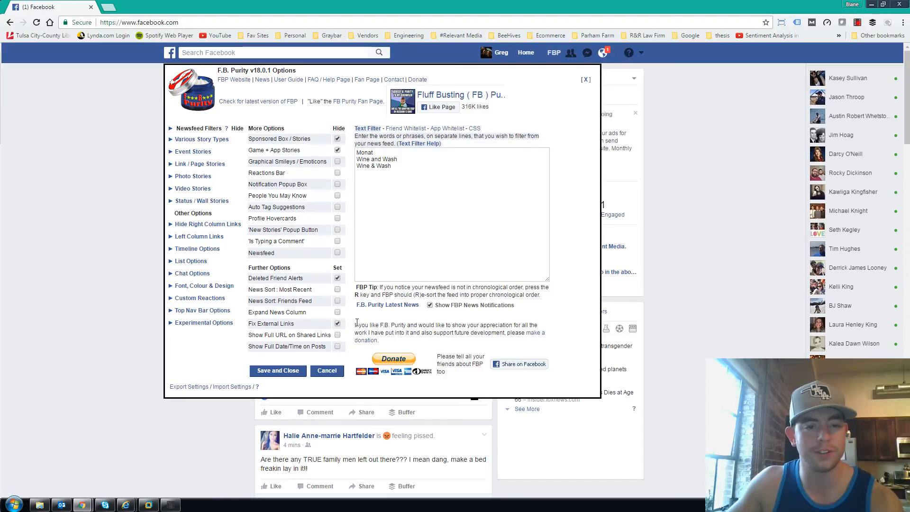
pyautogui.moveTo(427, 231)
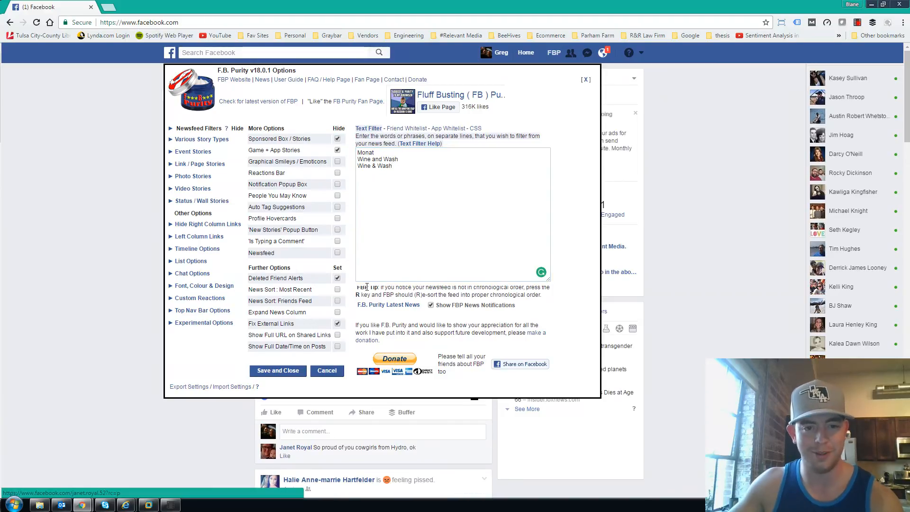
pyautogui.click(278, 371)
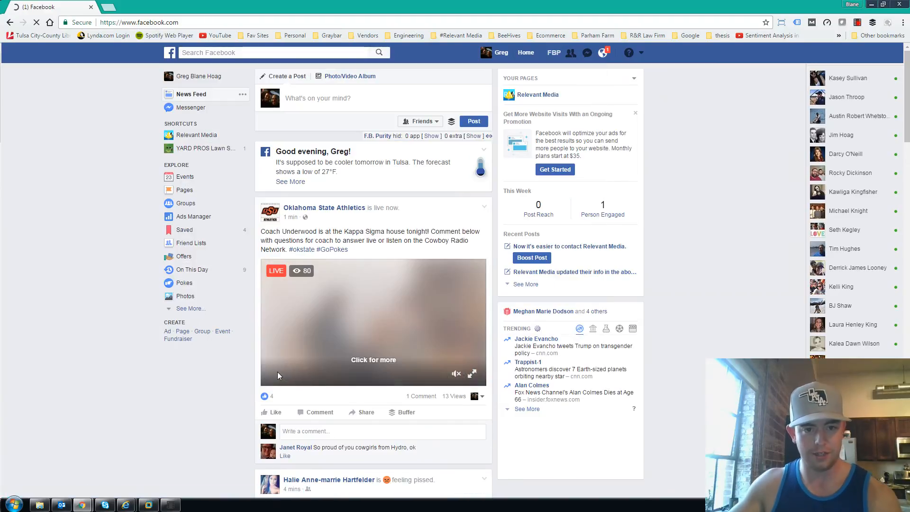